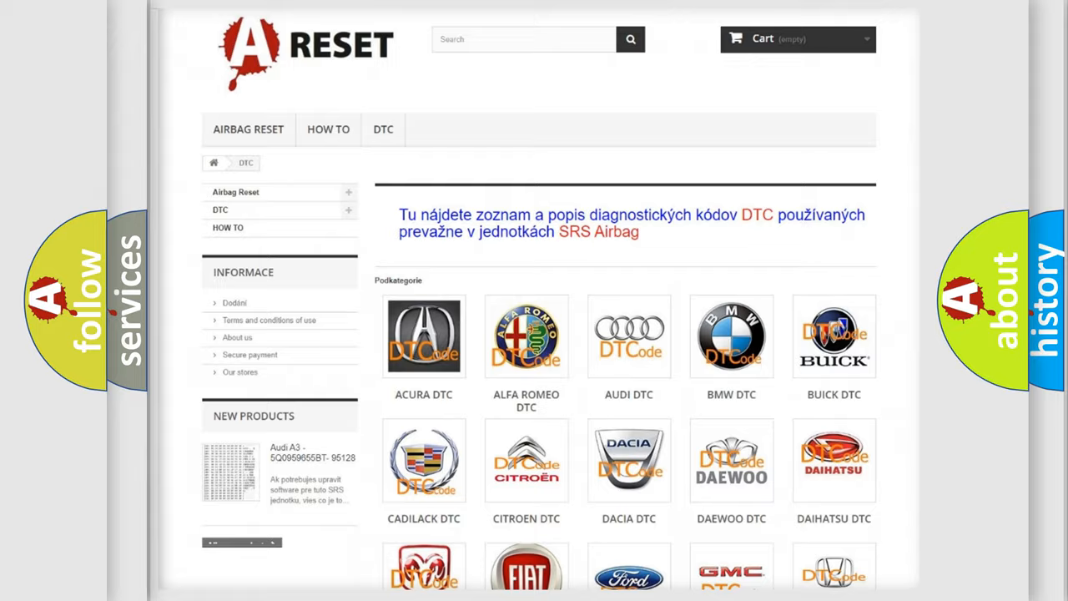
Scroll the Podkategorie brand grid down and select the GMC DTC category.
{"action": "scroll", "scroll_direction": "down", "scroll_amount": 3}
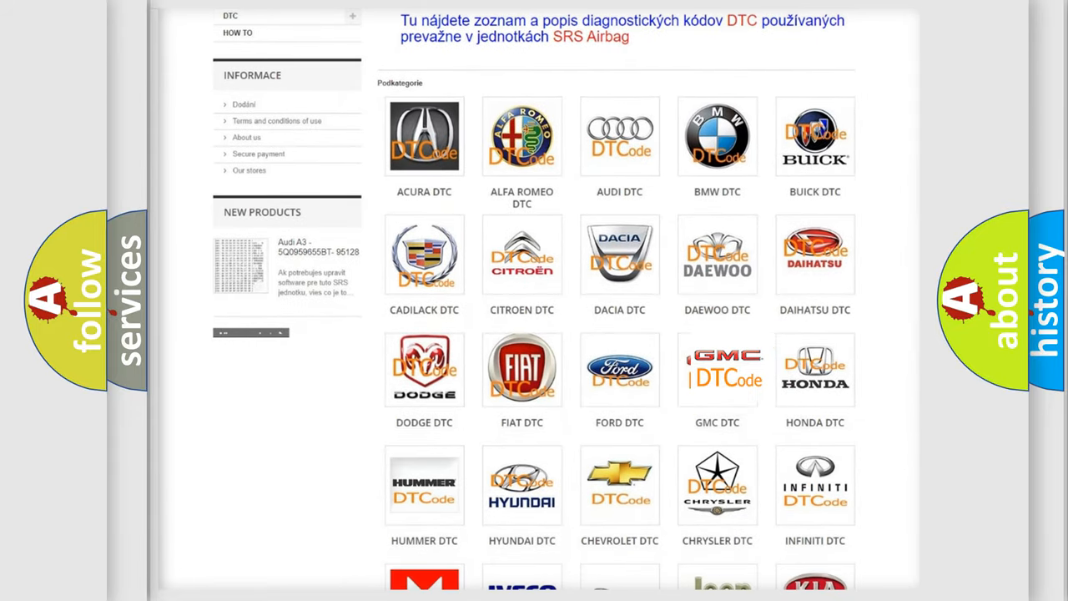
{"action": "left_click", "coordinate": [717, 368]}
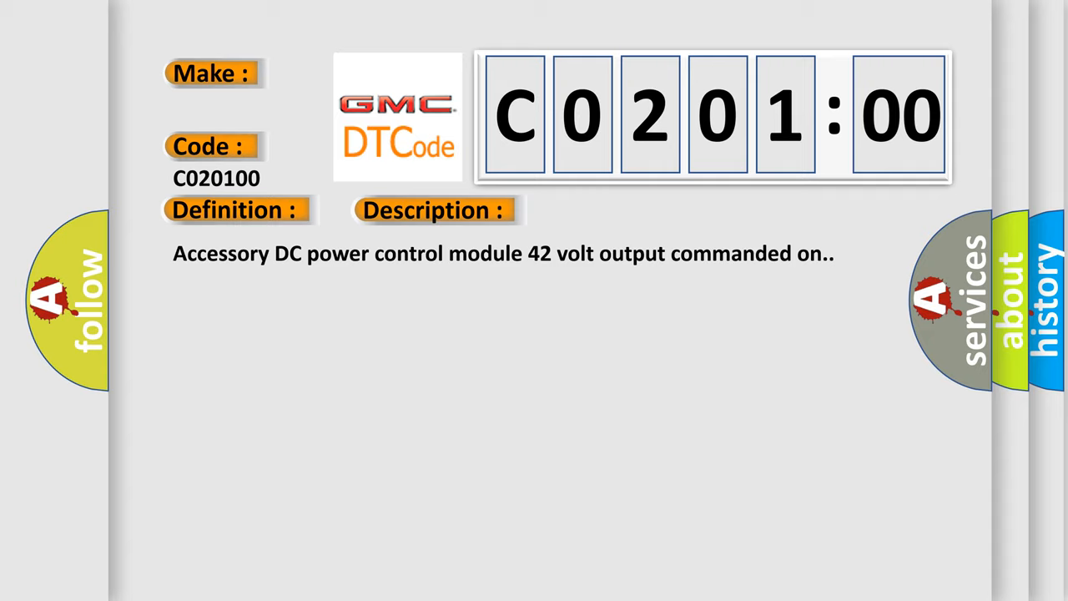
Open the GMC C0201:00 code page showing the 42-volt output definition and overheating cause.
{"action": "left_click", "coordinate": [613, 210]}
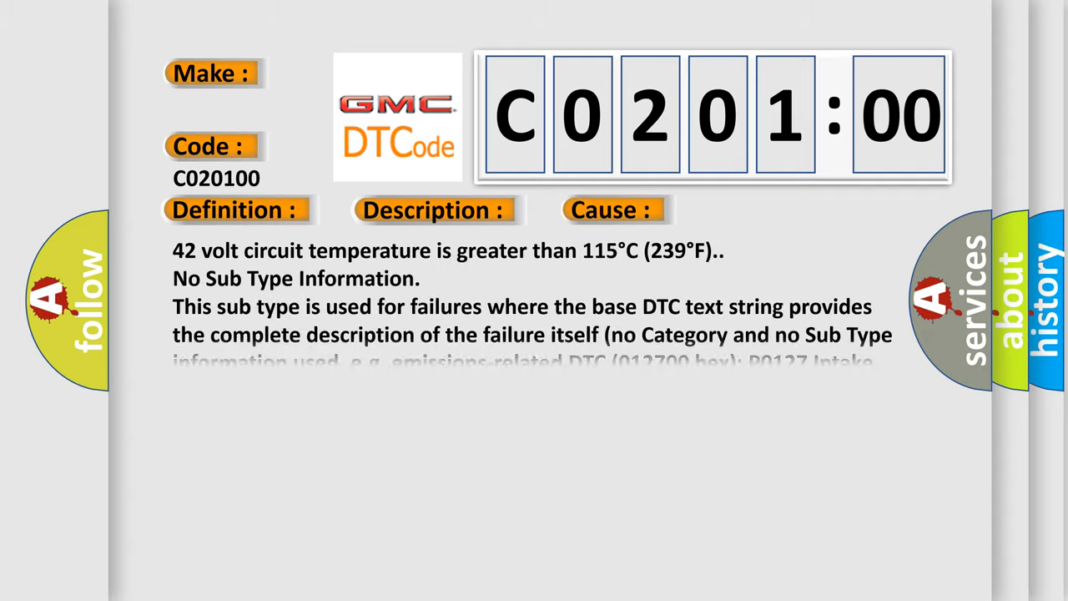